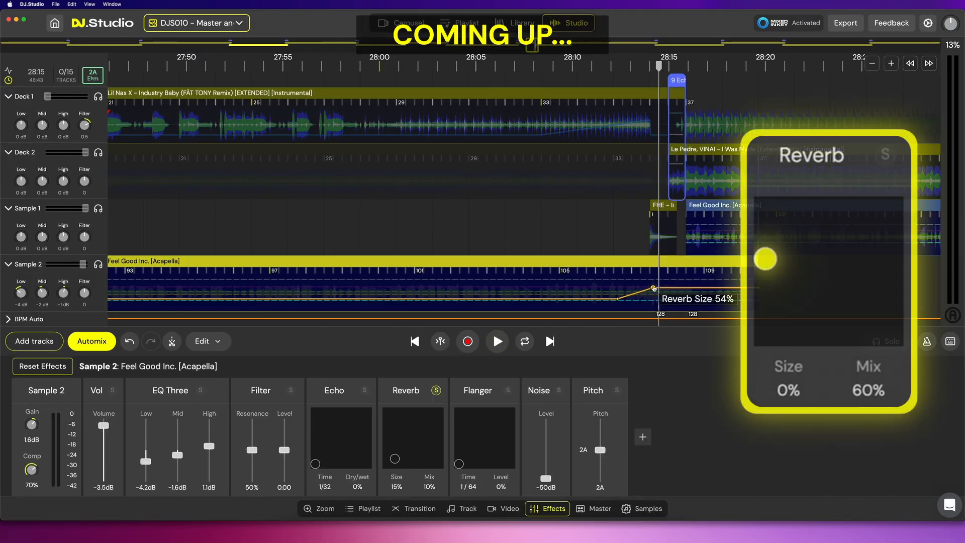
Open the DJS010 - Master and Effects Tab mix from its Mix Details dialog
left_click(601, 506)
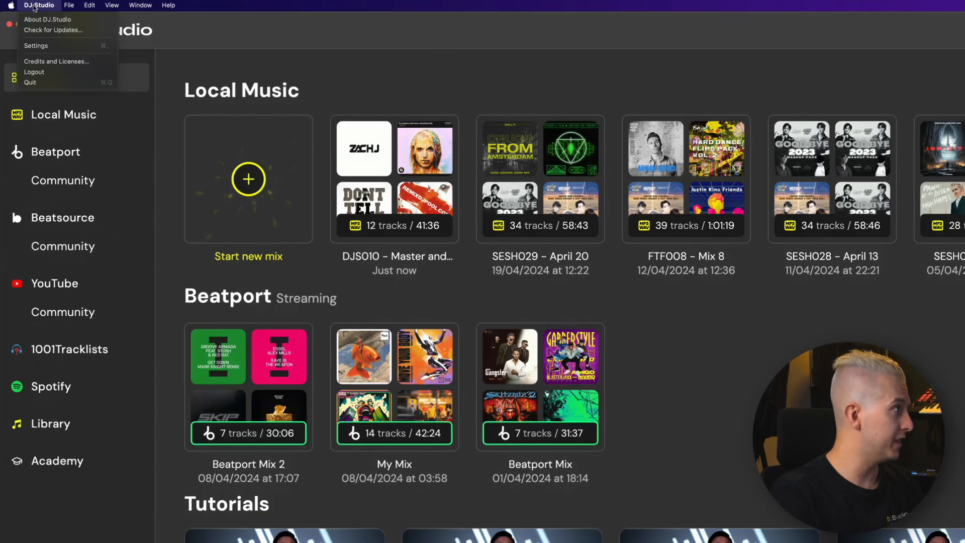
left_click(52, 30)
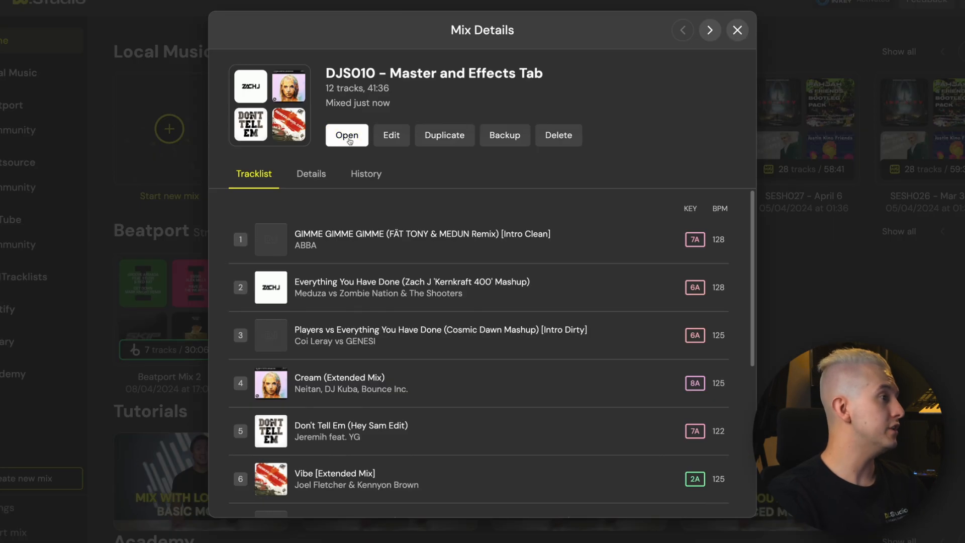
left_click(346, 135)
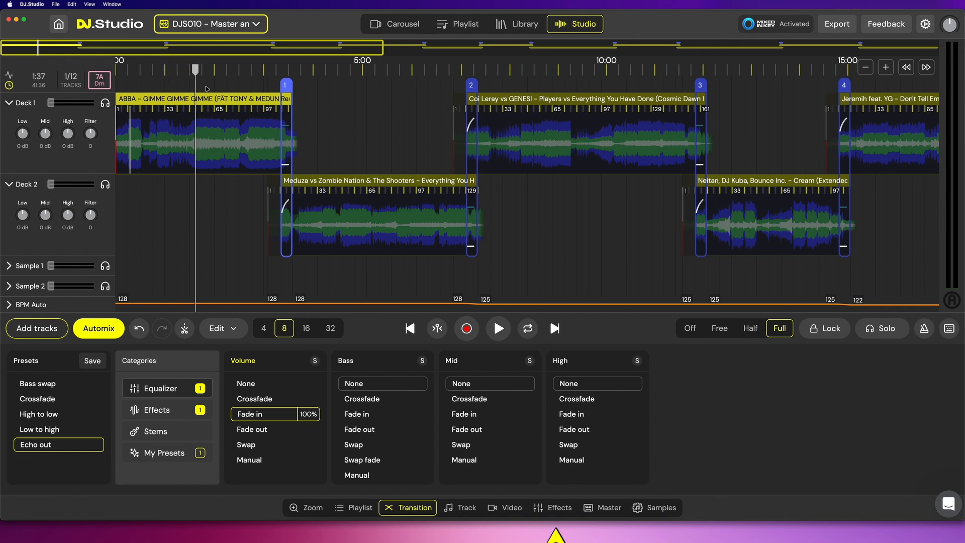
Show Effects controls for the Deck 1 and Everything You Have Done tracks, then the drum loop sample
left_click(552, 507)
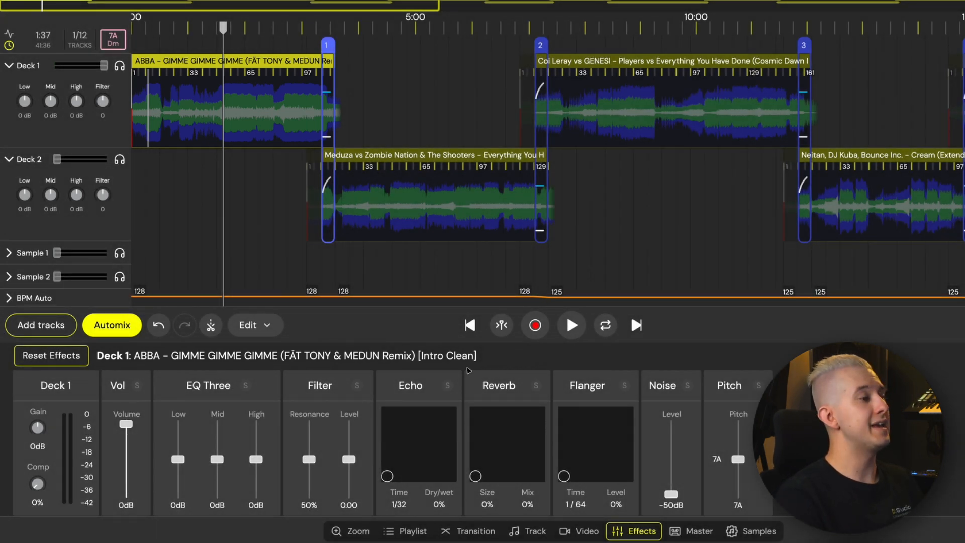
left_click(434, 154)
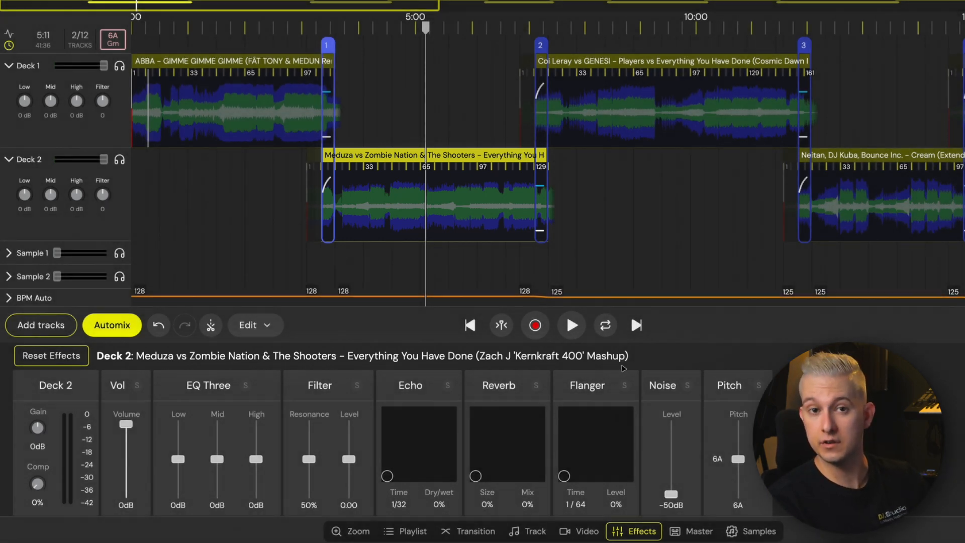
left_click(759, 531)
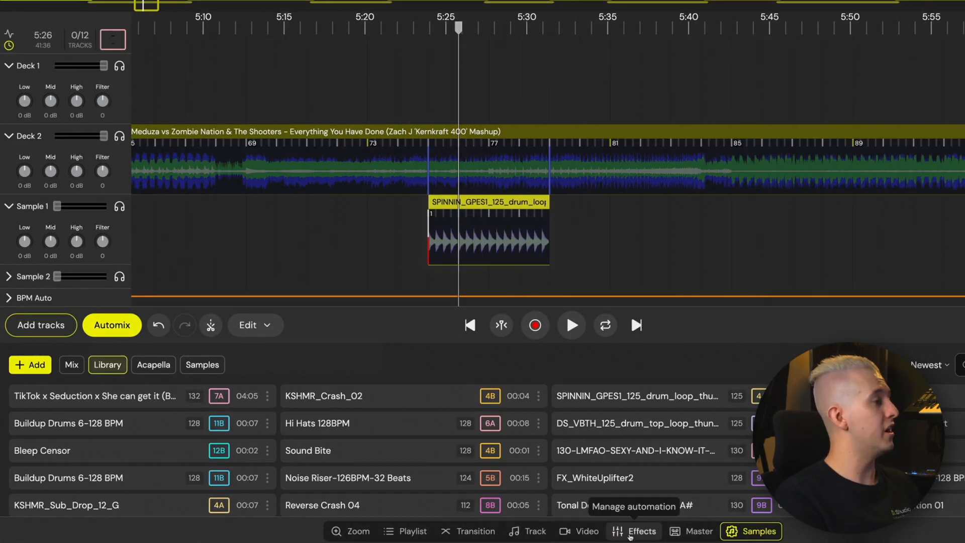
left_click(641, 532)
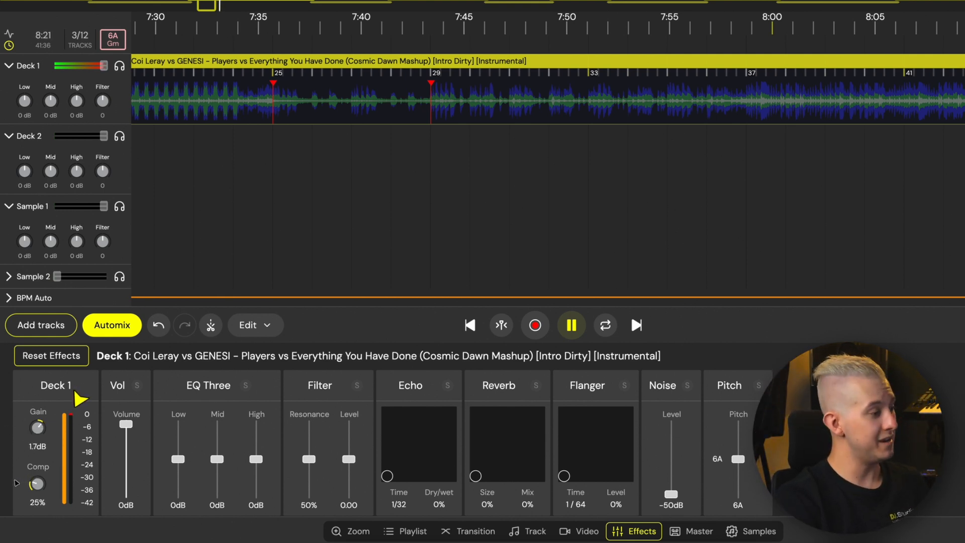
Add compression to the Players vs Everything You Have Done track
left_click_drag(37, 483, 36, 456)
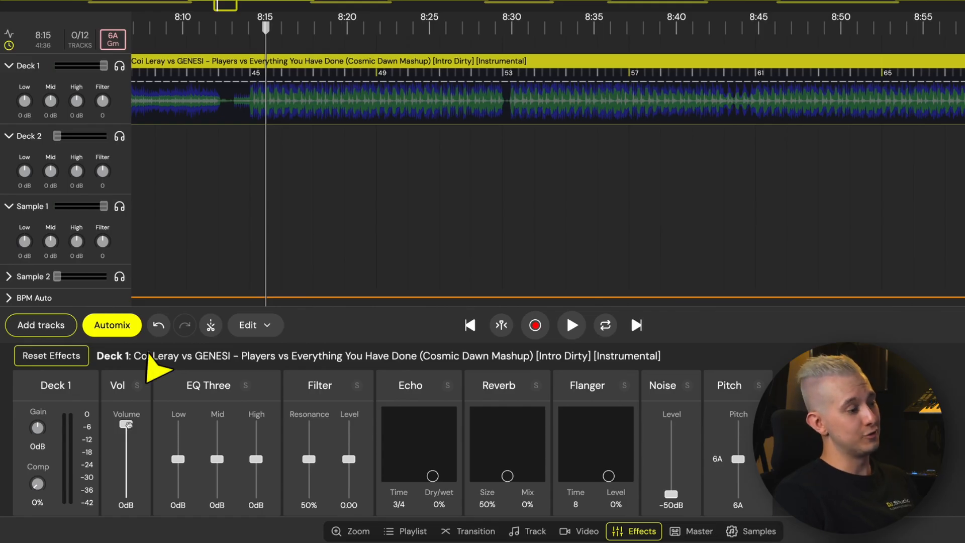
Lower the Players track volume to around -31 dB and set an exact level
left_click_drag(126, 425, 126, 469)
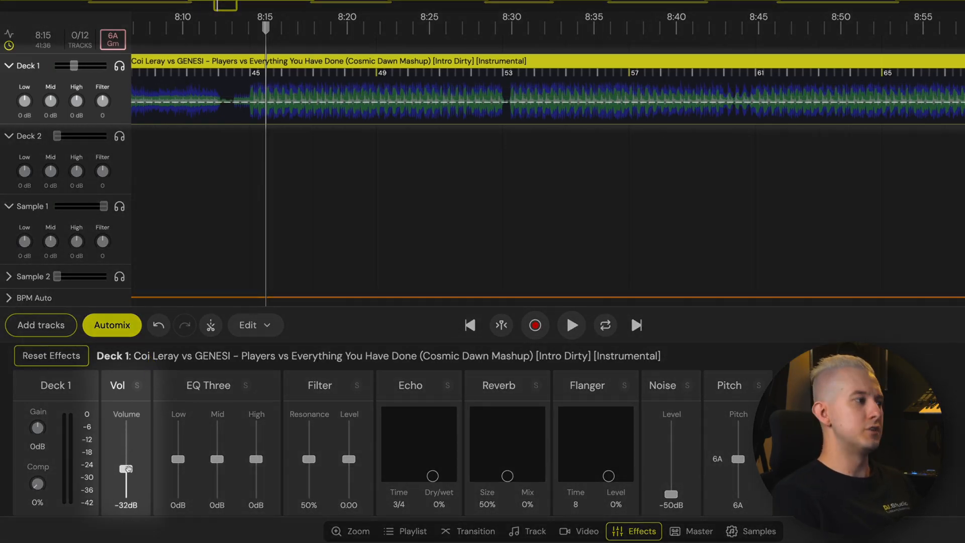
left_click_drag(126, 469, 125, 432)
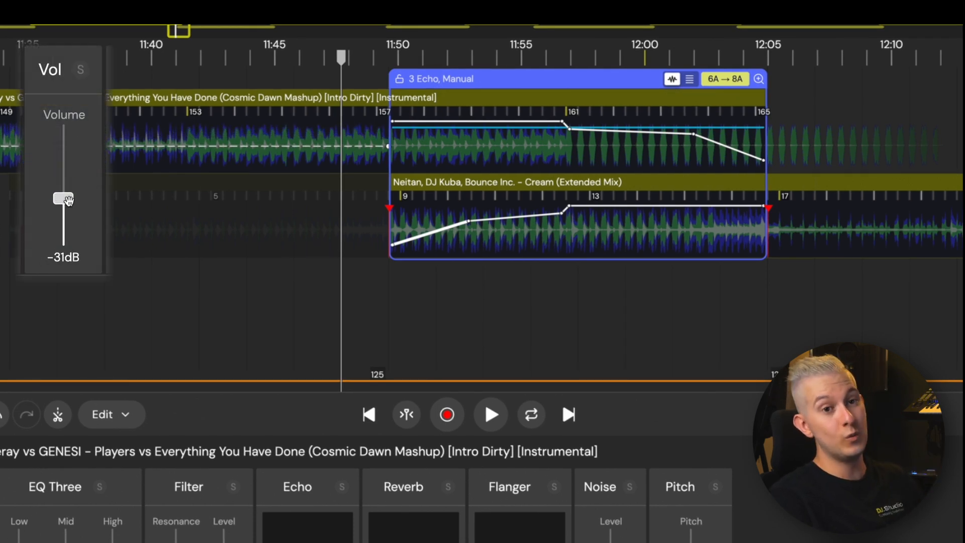
left_click_drag(61, 198, 61, 170)
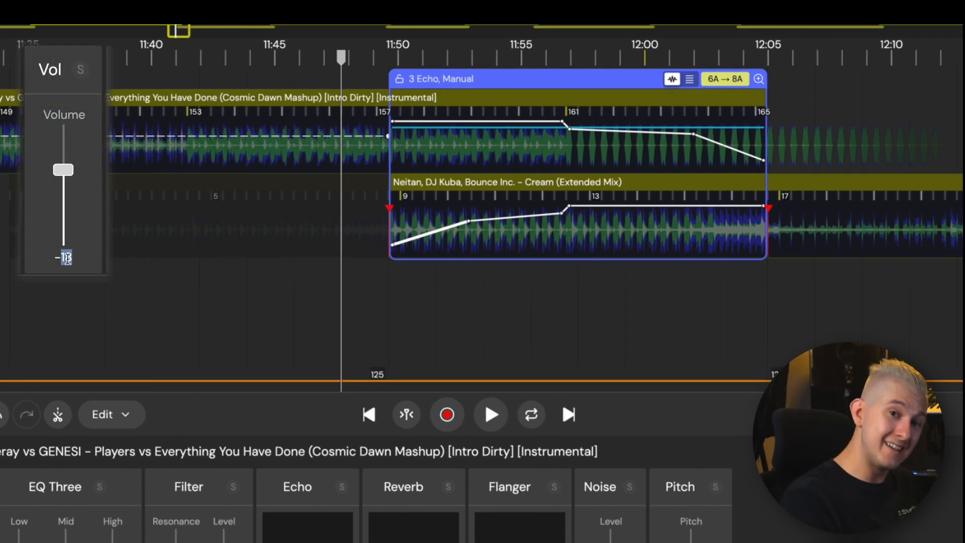
left_click_drag(63, 169, 64, 152)
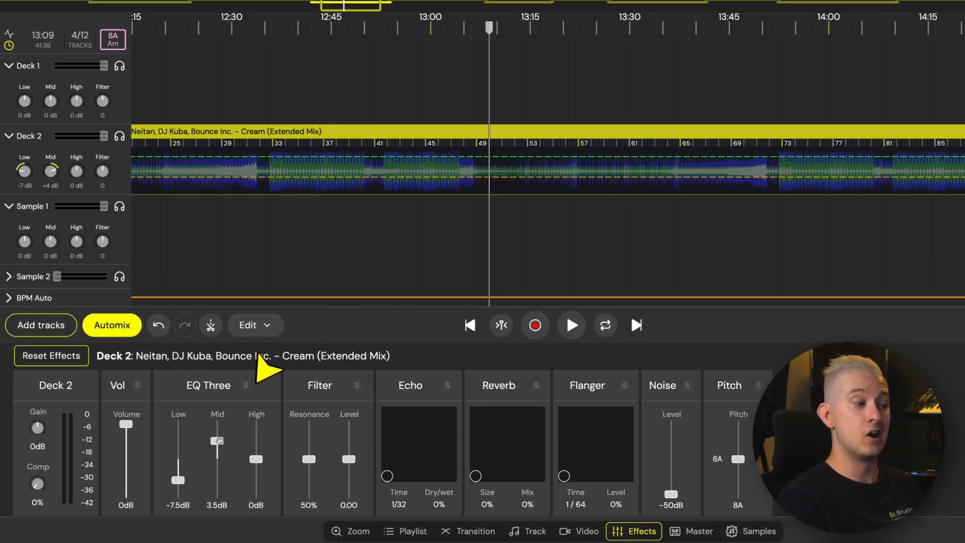
Boost the Cream track's mids and reshape the Hi Hats sample EQ
left_click_drag(256, 458, 256, 443)
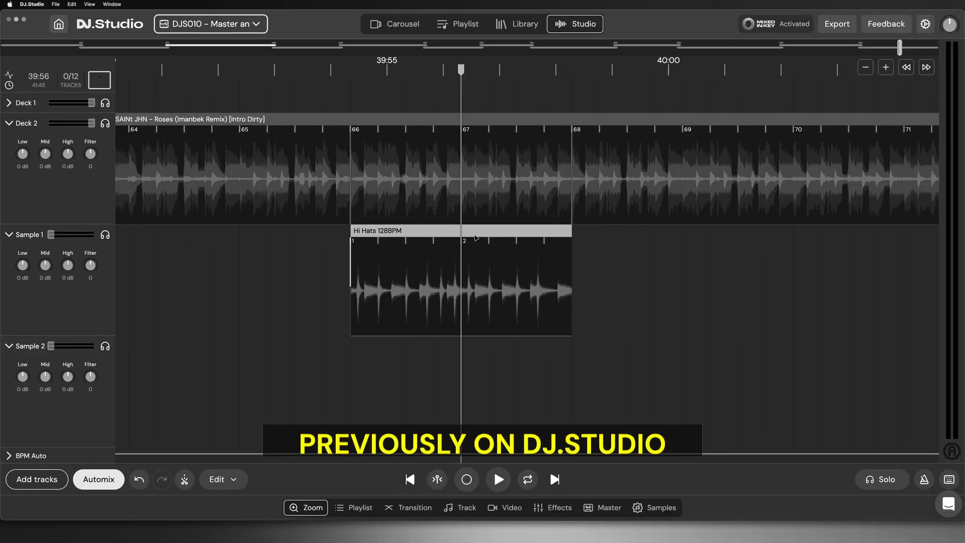
left_click_drag(23, 264, 22, 258)
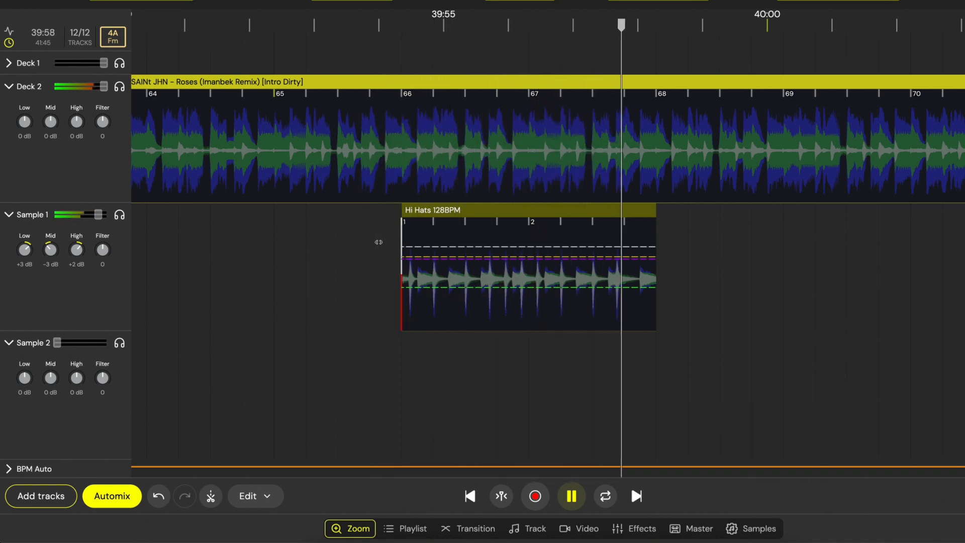
Add filter automation to the Cream track and move to the Industry Baby section
left_click(633, 528)
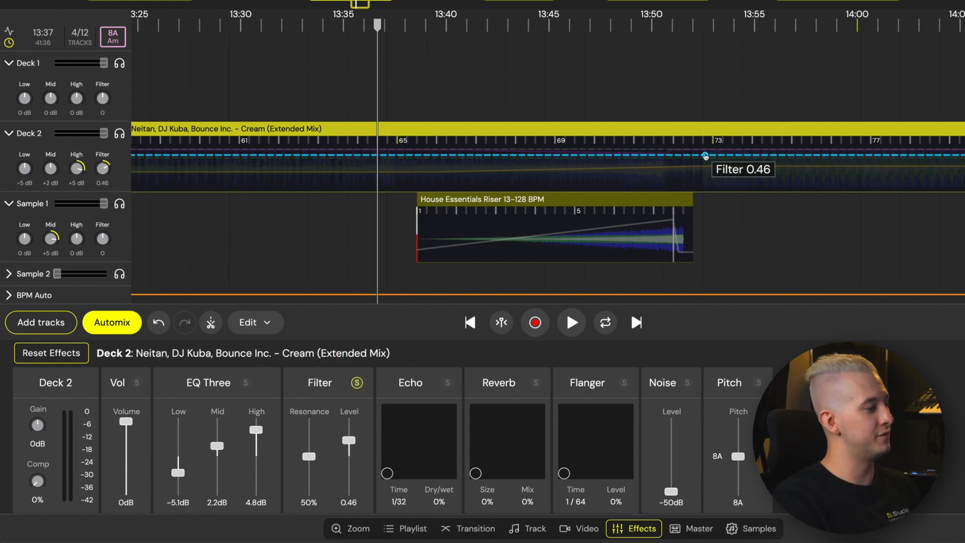
left_click(569, 321)
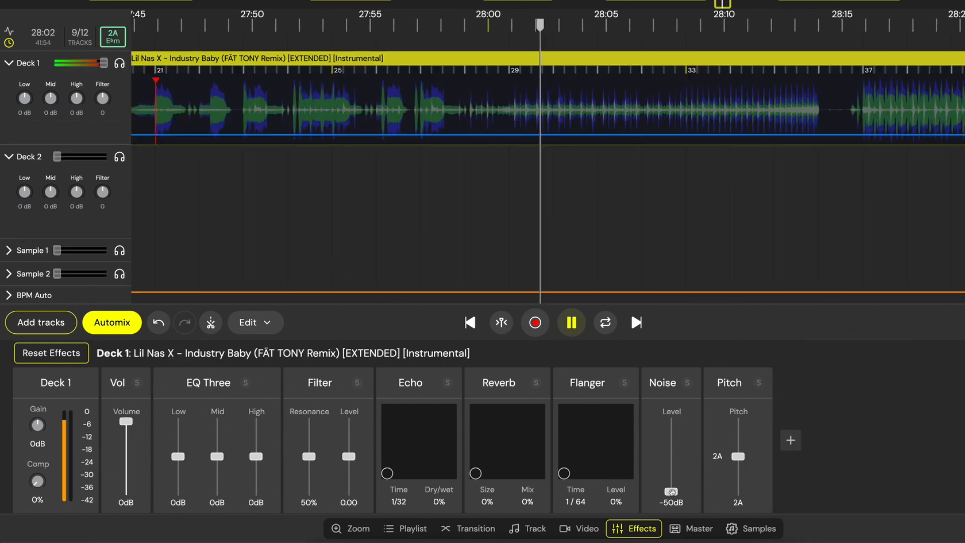
Add white noise to Industry Baby and shape its Noise Level automation line
left_click_drag(671, 493, 671, 433)
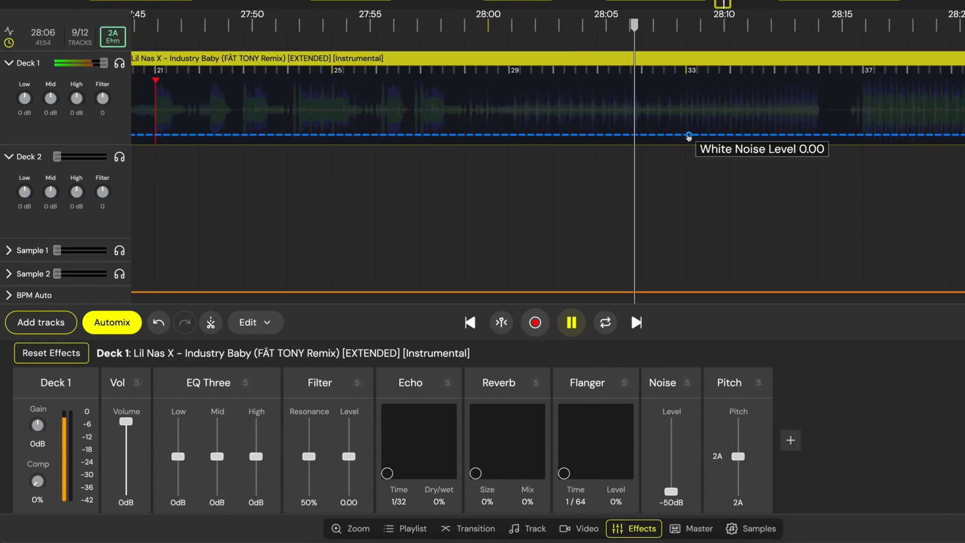
left_click_drag(688, 135, 815, 91)
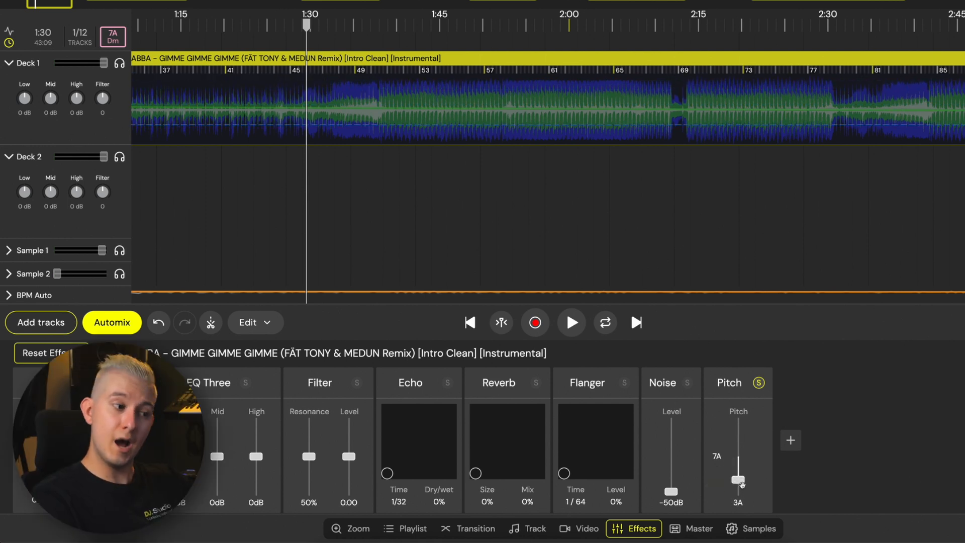
Lower the ABBA Gimme Gimme Gimme track's pitch to key 3A
left_click_drag(738, 480, 737, 493)
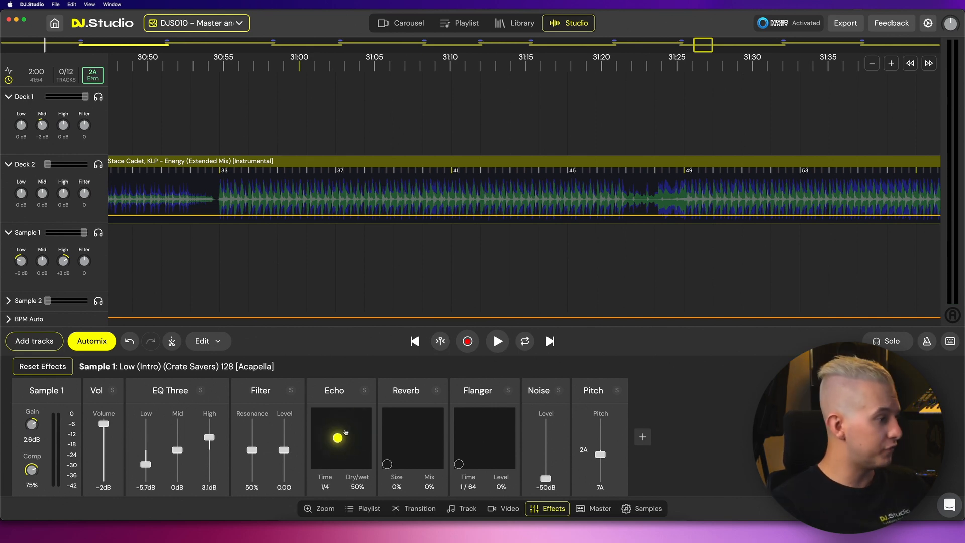
Set the acapella's echo to 1/4 time and 60% mix, then select the Energy instrumental
left_click_drag(337, 436, 315, 463)
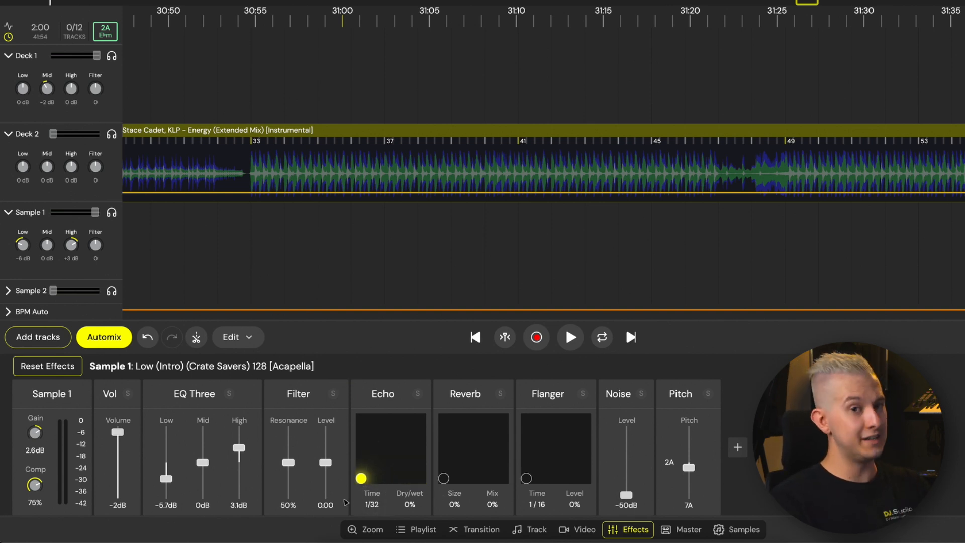
left_click_drag(361, 478, 370, 478)
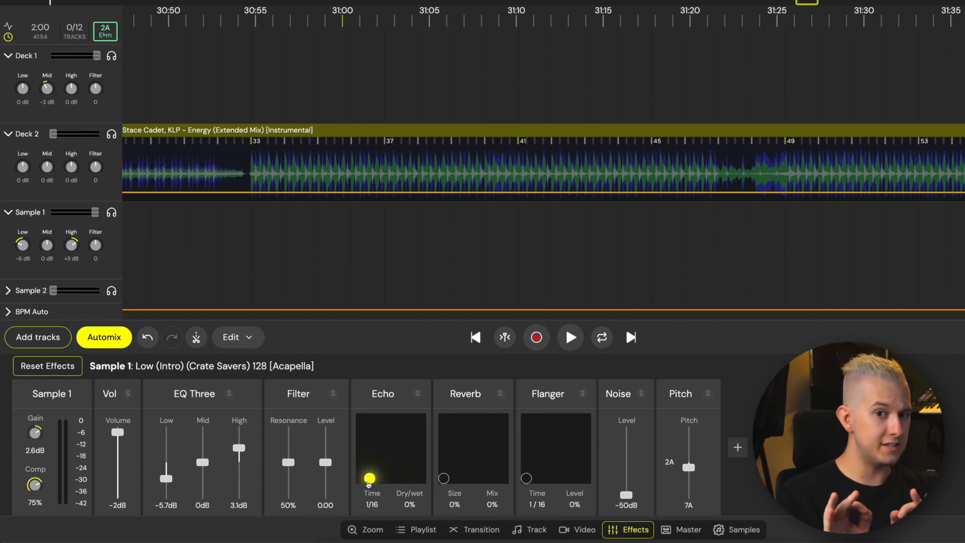
left_click_drag(368, 478, 395, 478)
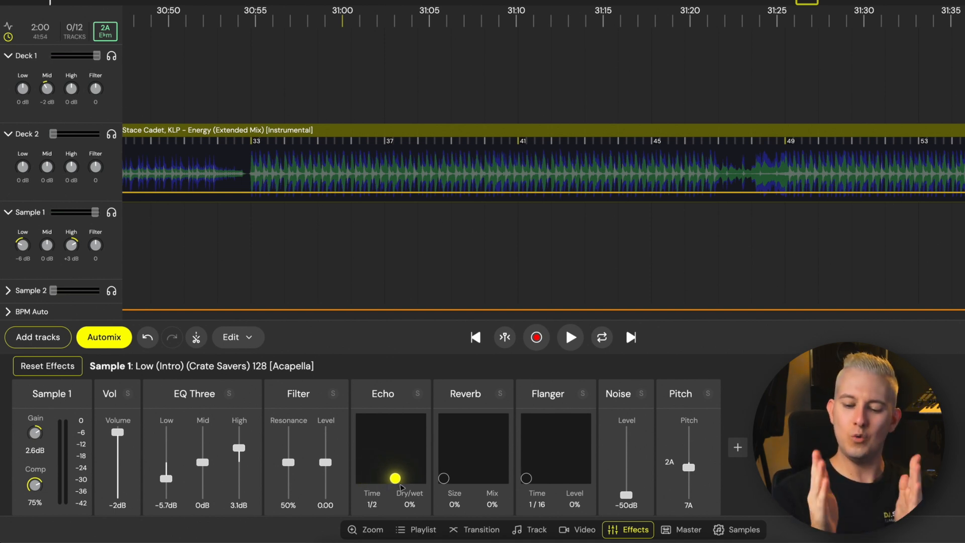
left_click_drag(395, 478, 422, 466)
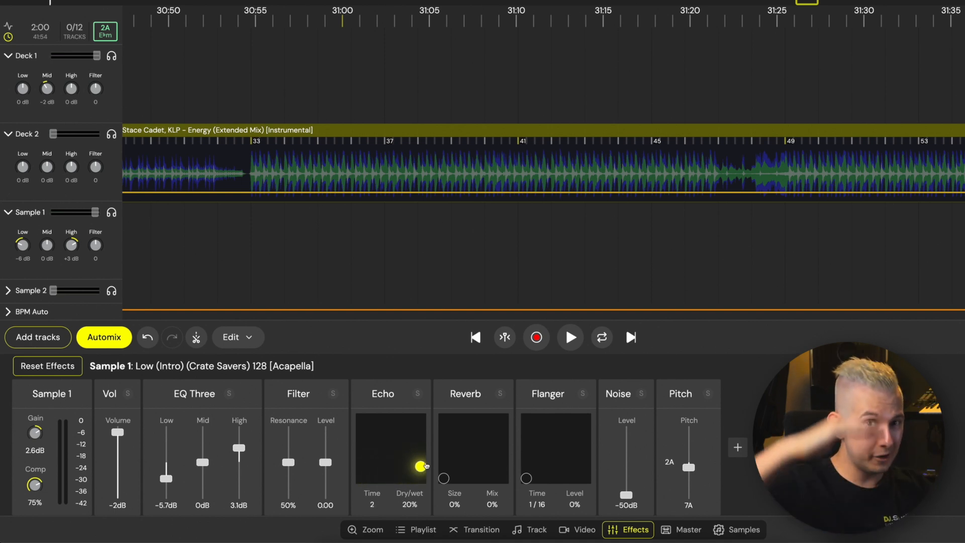
left_click_drag(420, 466, 419, 448)
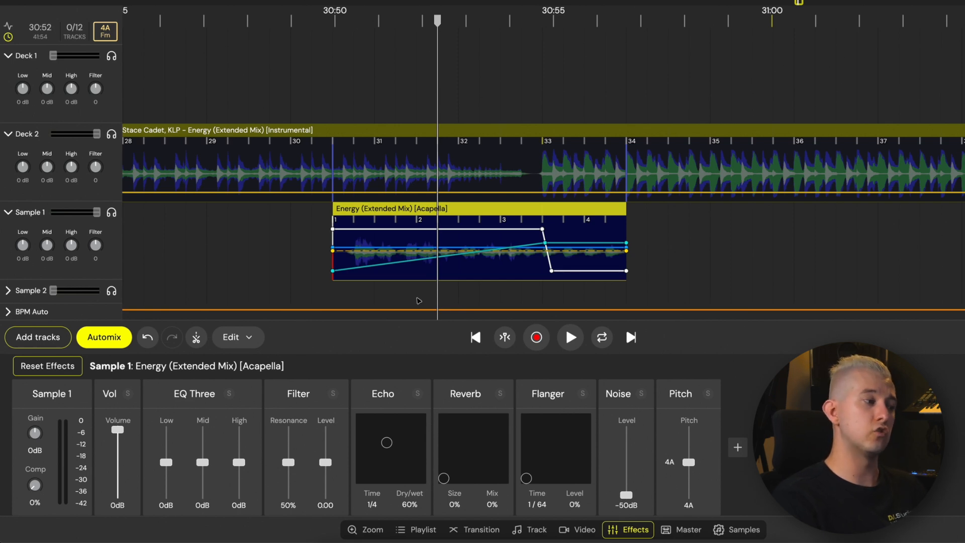
left_click(569, 337)
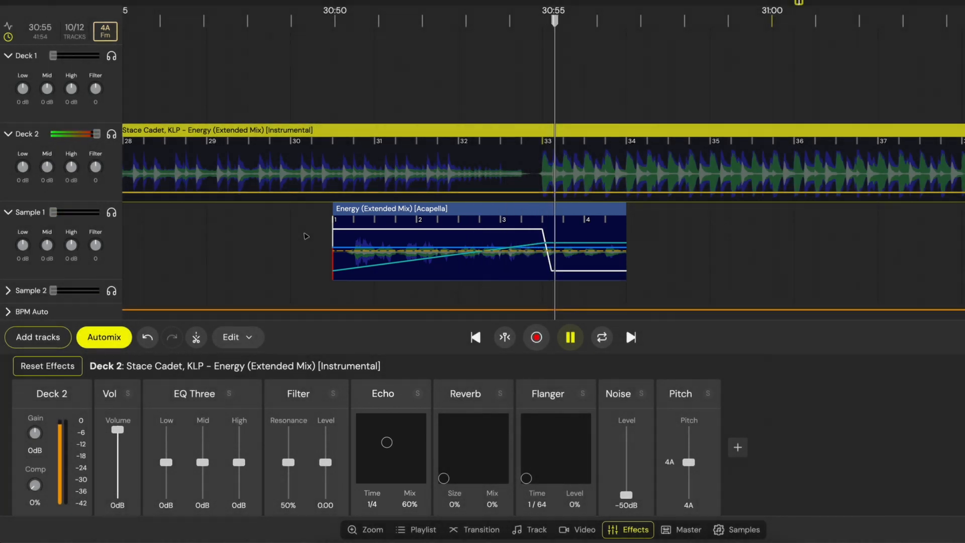
left_click(569, 336)
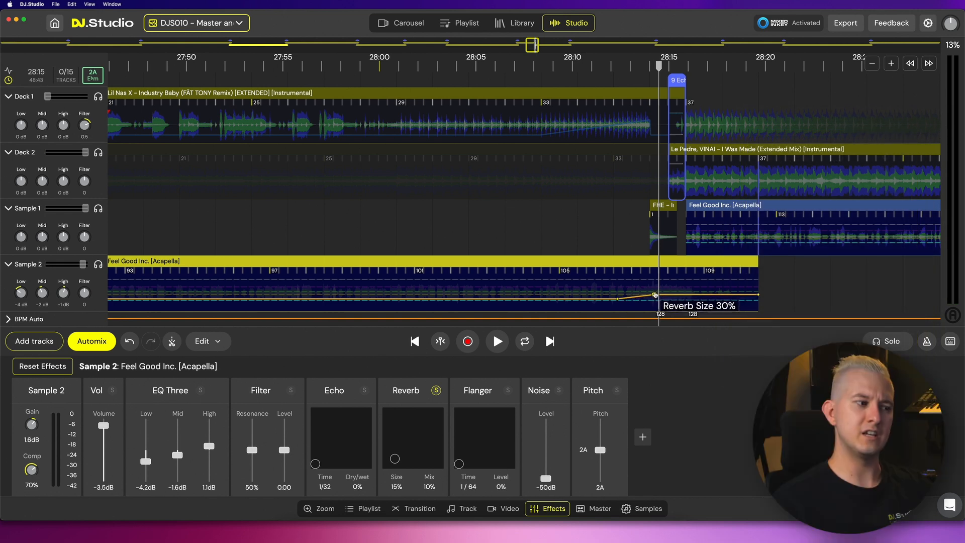
Set the Sample 2 reverb size automation point to about 58%
left_click_drag(653, 295, 667, 286)
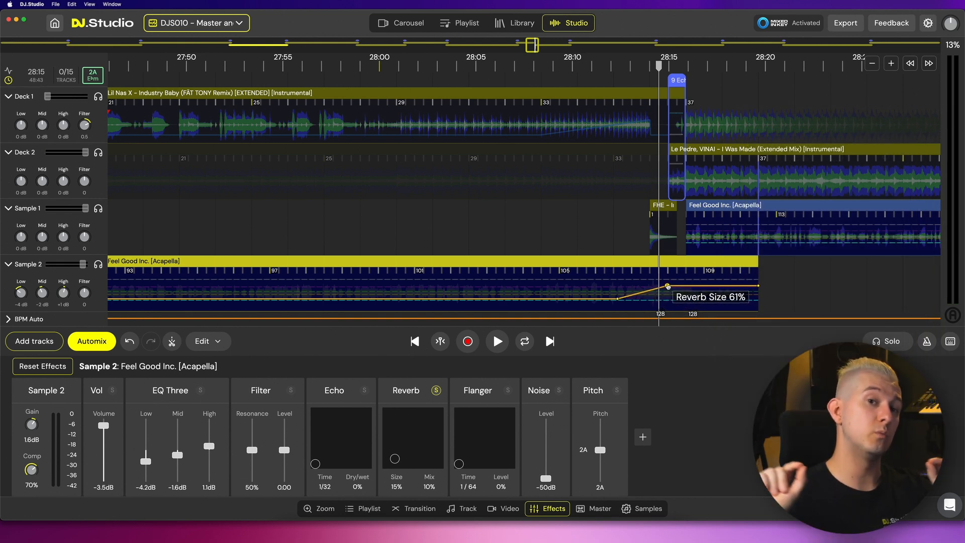
left_click_drag(668, 286, 653, 288)
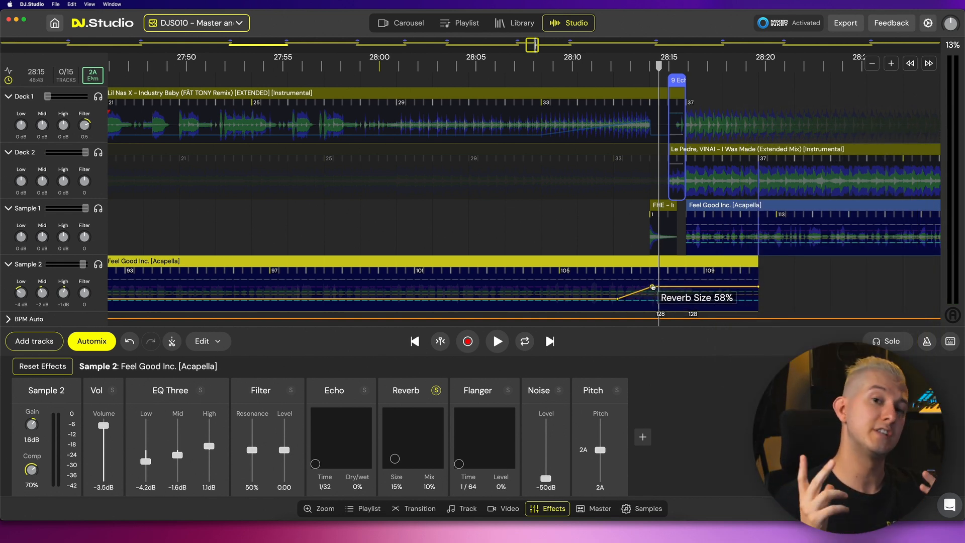
left_click_drag(653, 286, 617, 299)
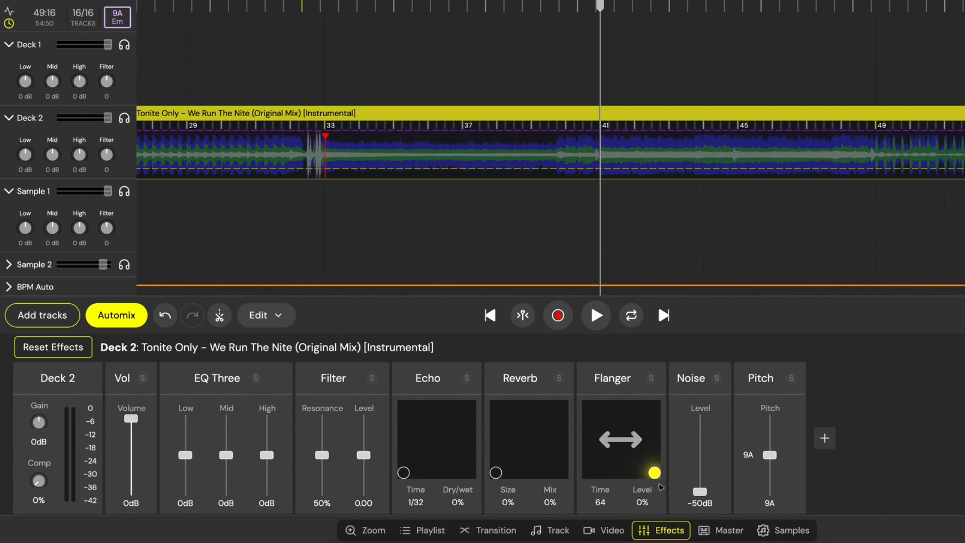
Push the We Run The Nite flanger Time to 64 on the XY pad
left_click_drag(653, 472, 588, 472)
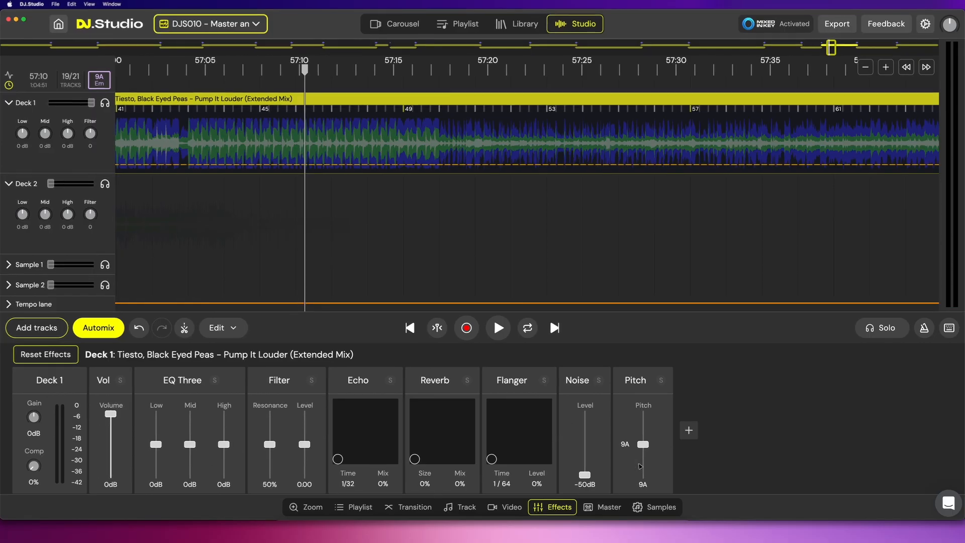
left_click(688, 430)
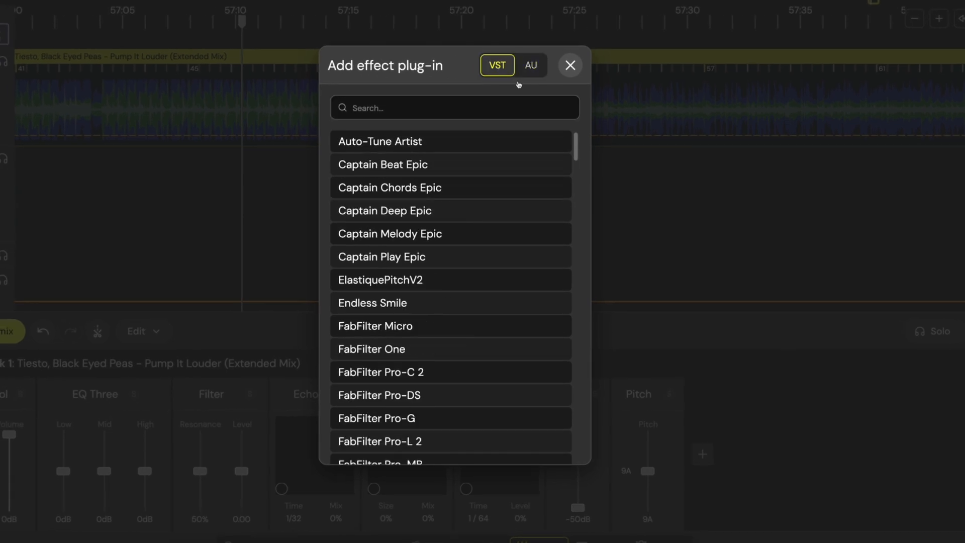
Add OTT to Pump It Louder, map Depth to the pad, then toggle OTT off to compare
scroll("down", 3)
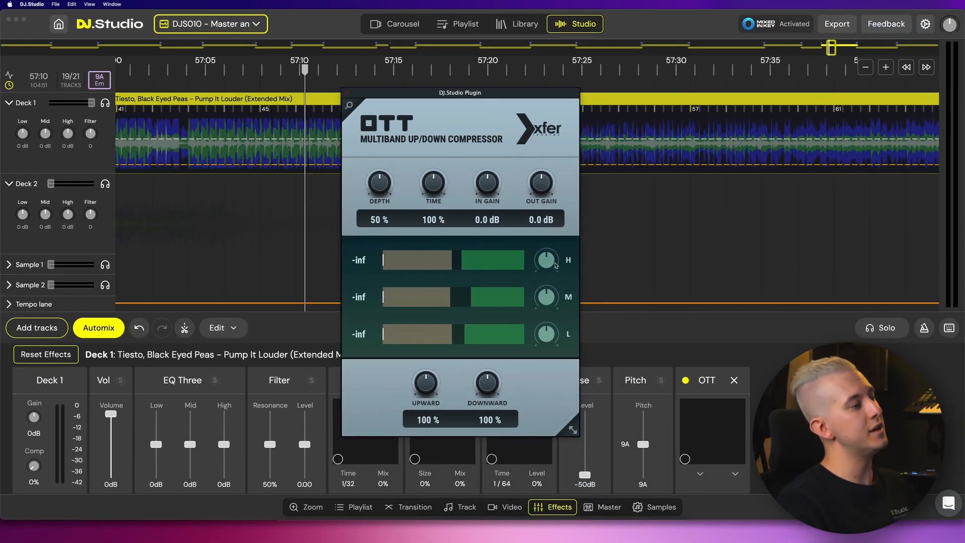
left_click_drag(460, 92, 134, 46)
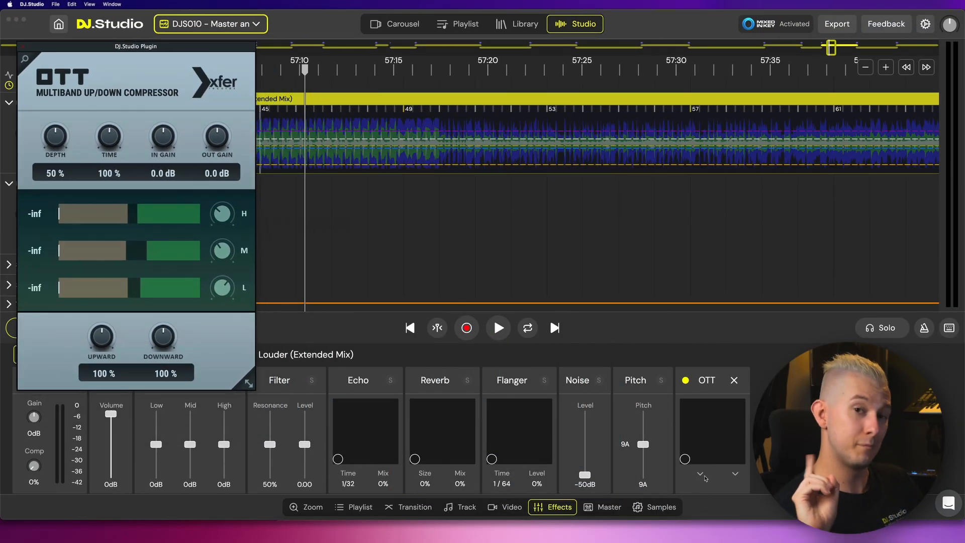
left_click(699, 474)
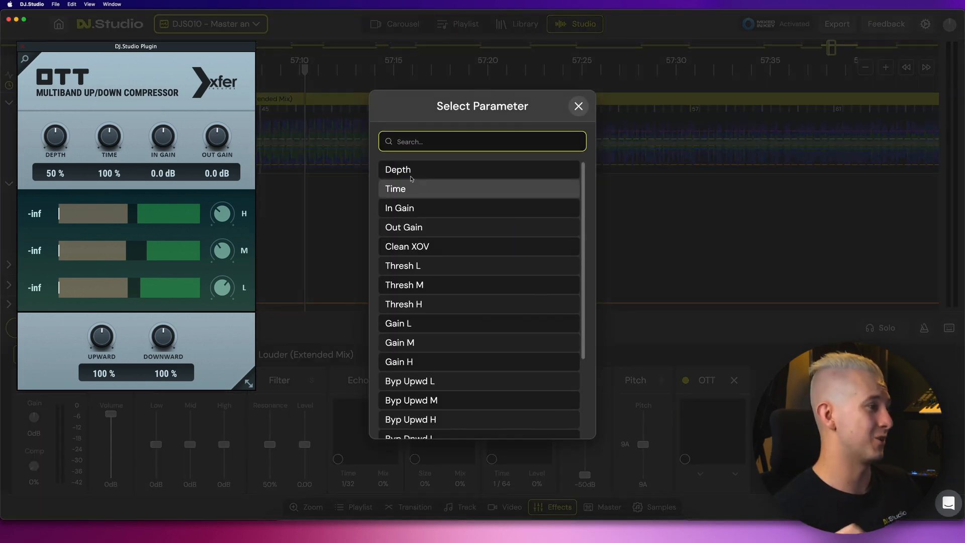
left_click(578, 106)
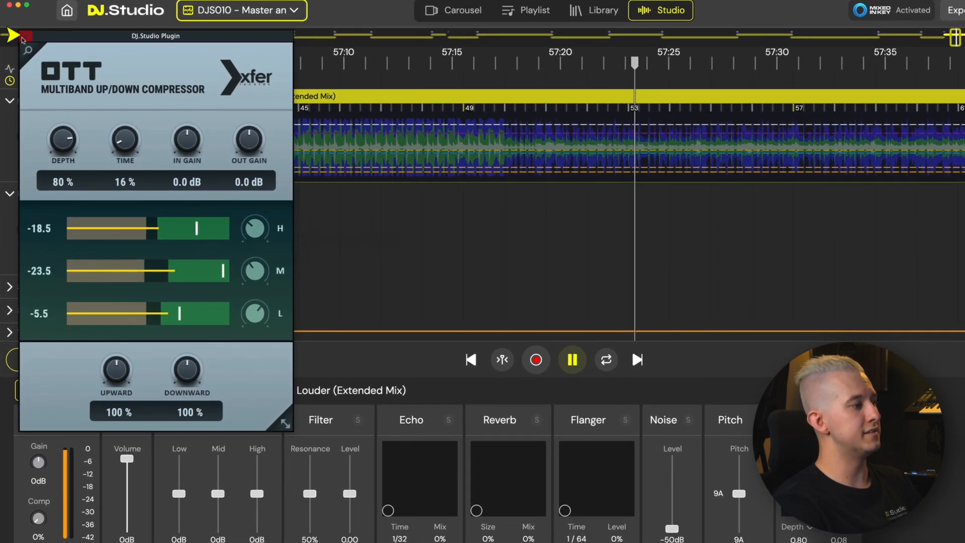
left_click(24, 36)
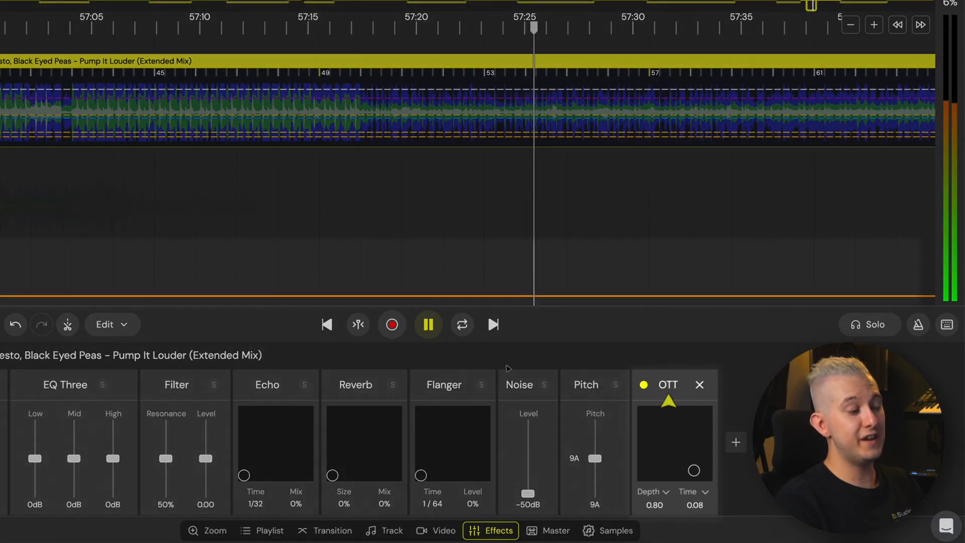
left_click(667, 384)
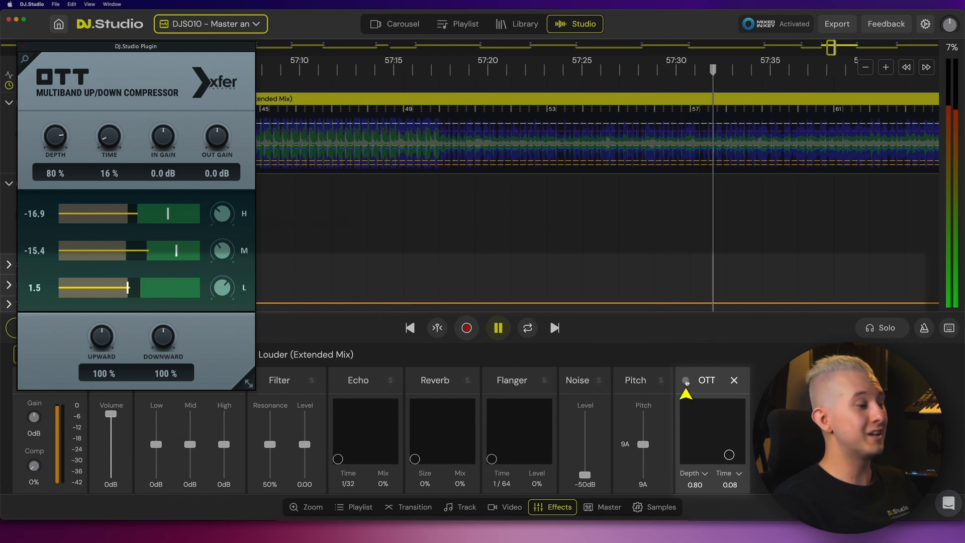
Search the effect plug-in list for 'ozone 11'
left_click(786, 448)
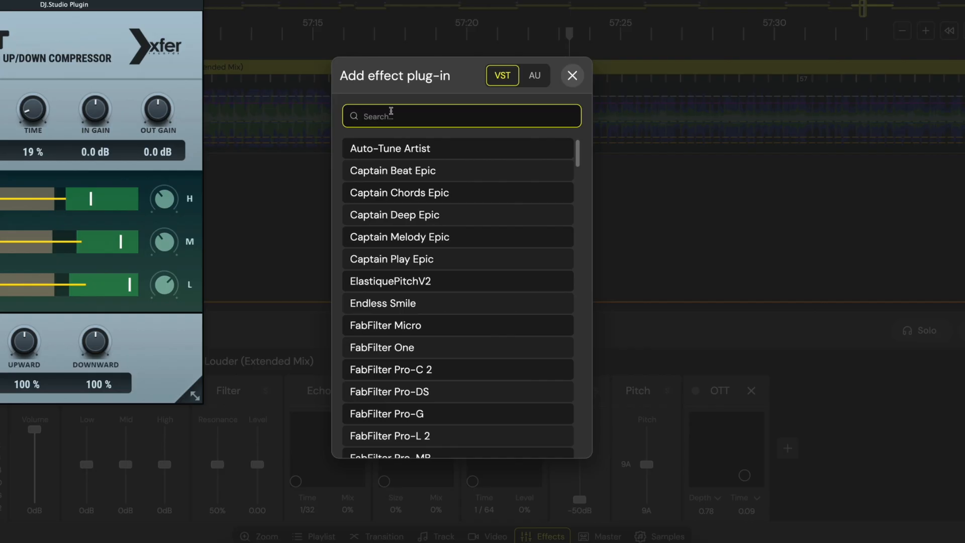
type("ozone 11")
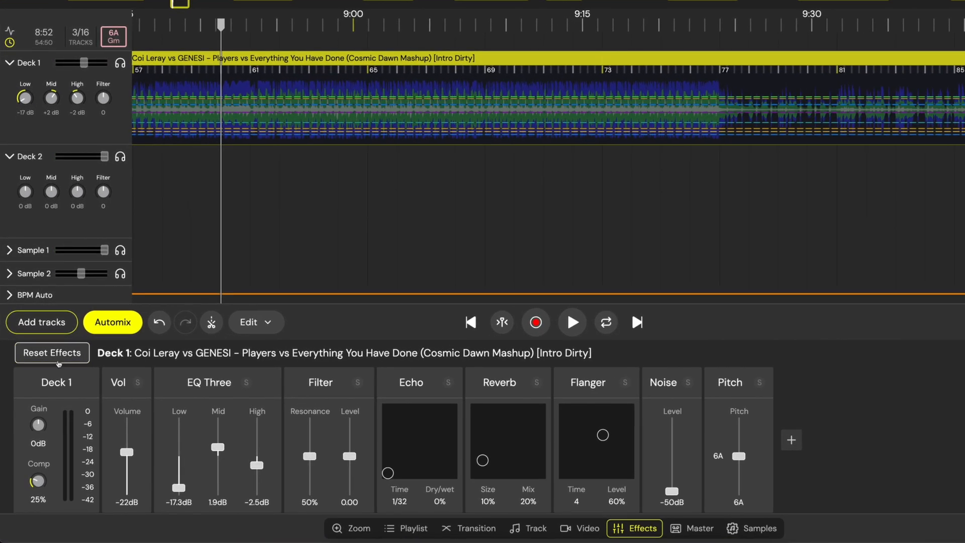
Reset the mashup's effects, give the second crash a 3/4 echo at 80% dry/wet, and play
left_click(52, 352)
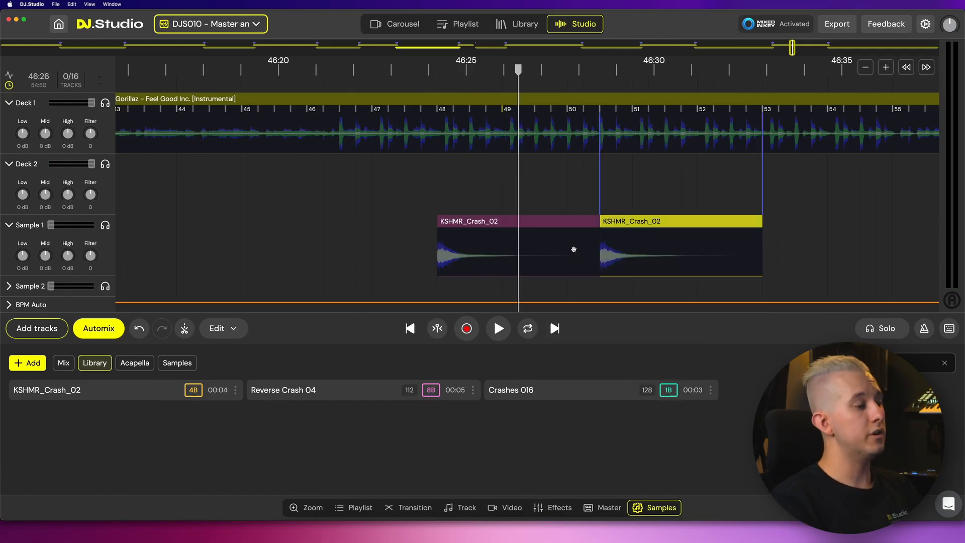
left_click(559, 507)
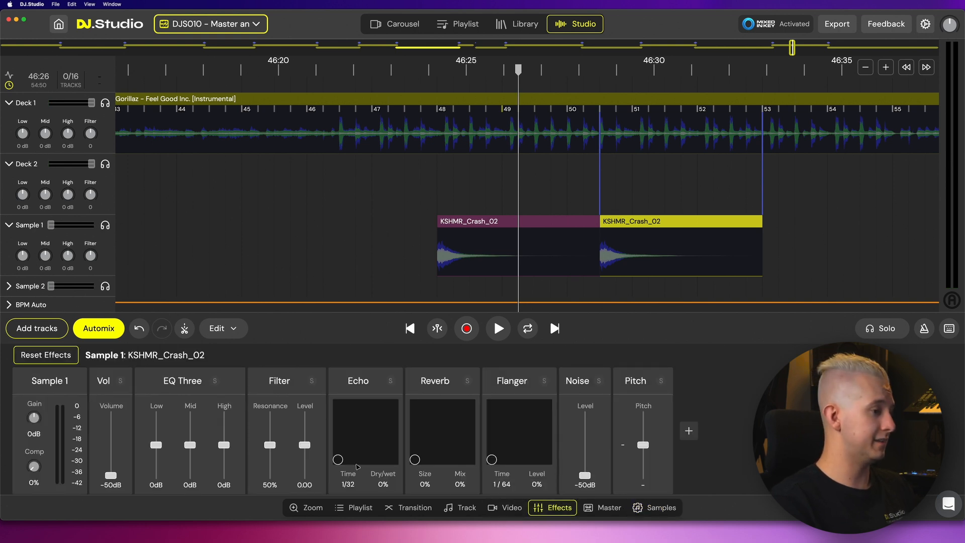
left_click_drag(338, 459, 377, 415)
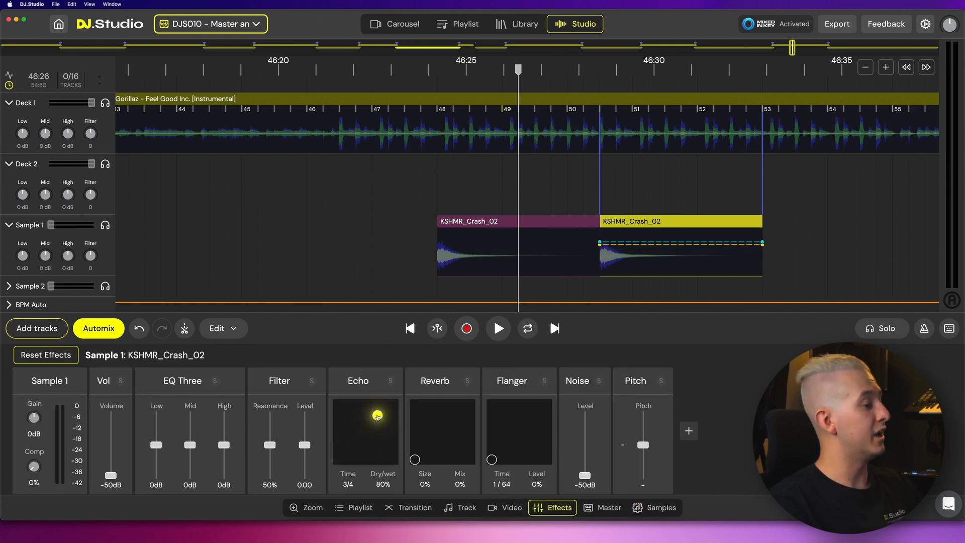
left_click(497, 328)
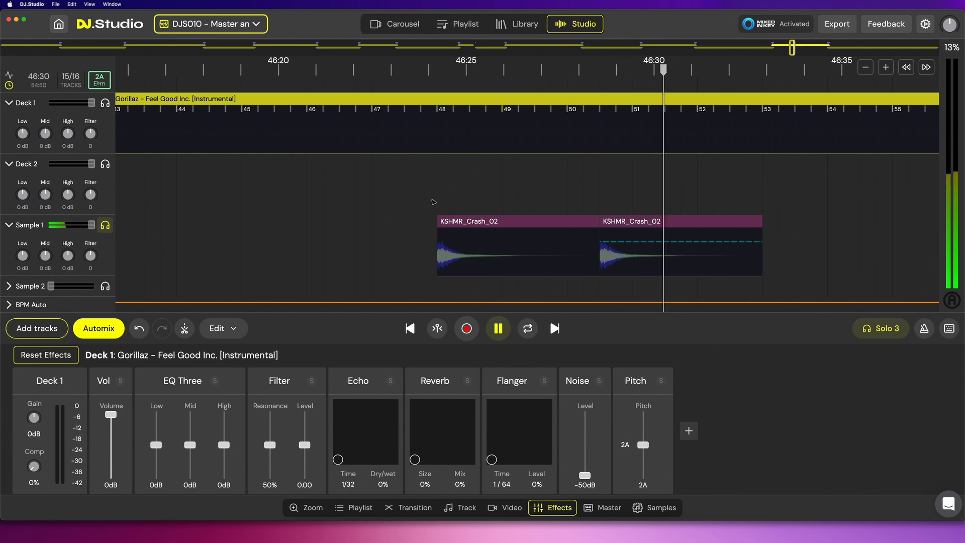
Show the master output section and its plug-in list
left_click(608, 509)
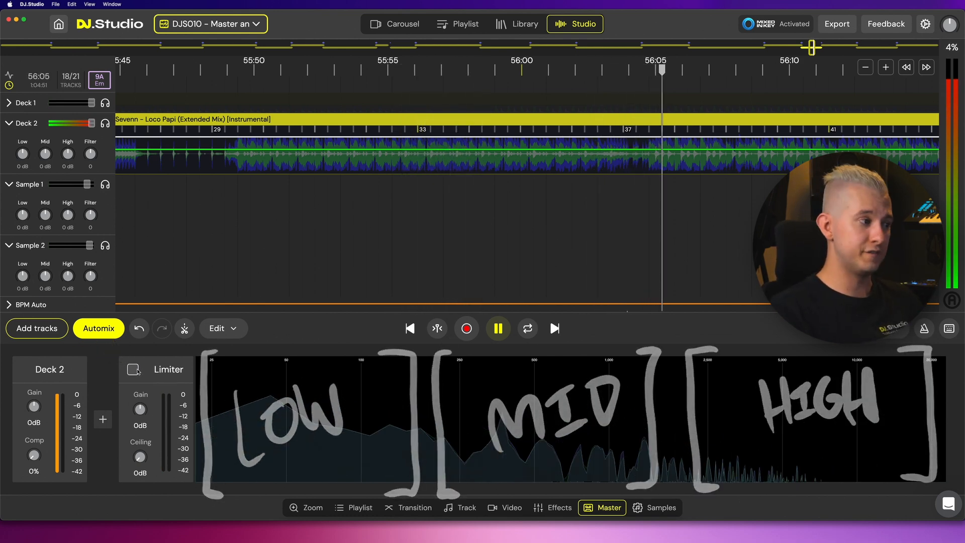
left_click(102, 419)
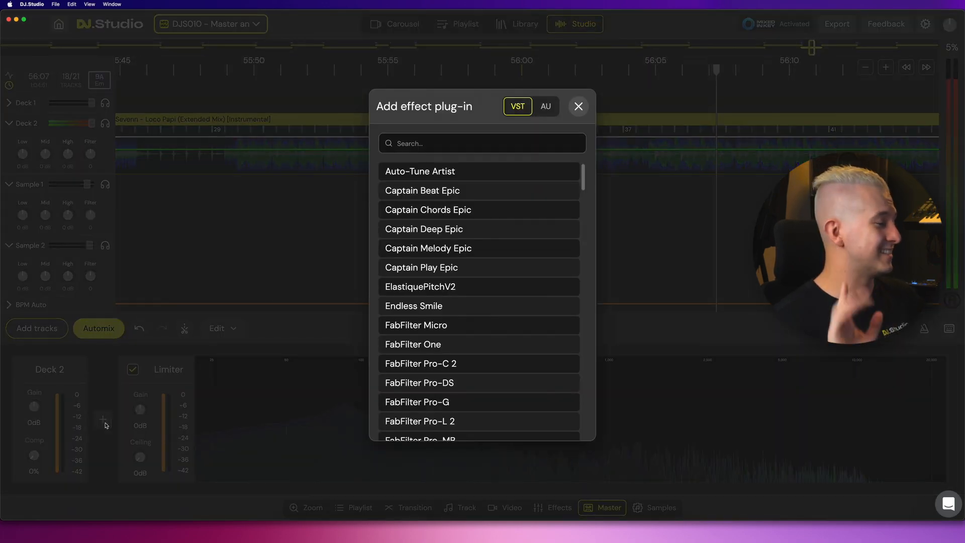
left_click(577, 106)
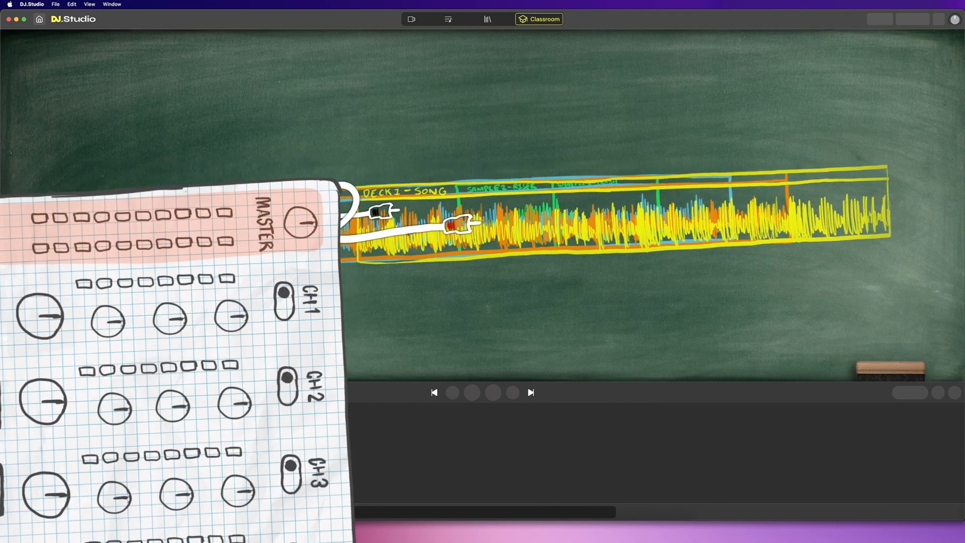
Step through the Classroom slides explaining the master channel and Limiter
left_click(530, 392)
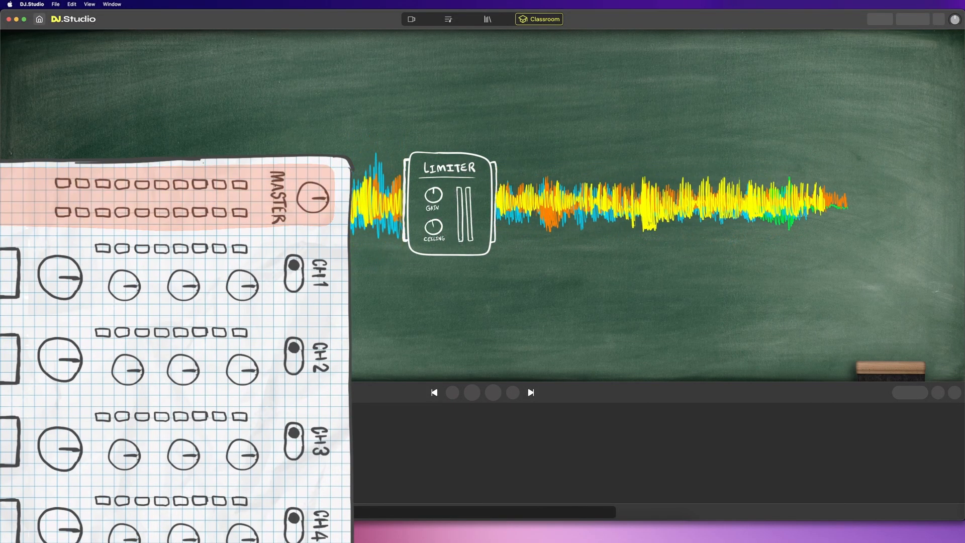
left_click(560, 22)
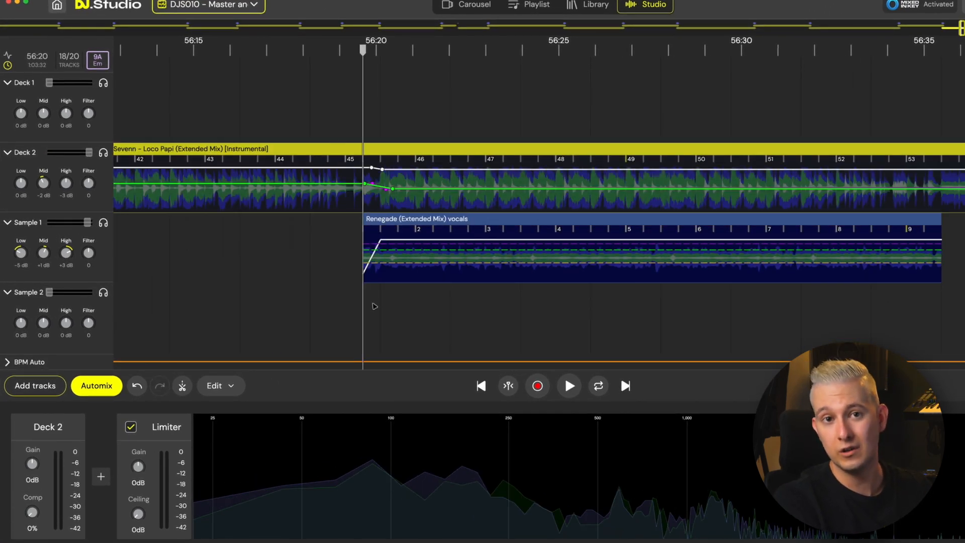
View the Renegade vocals sample's effects, then return to the Master tab
left_click(568, 386)
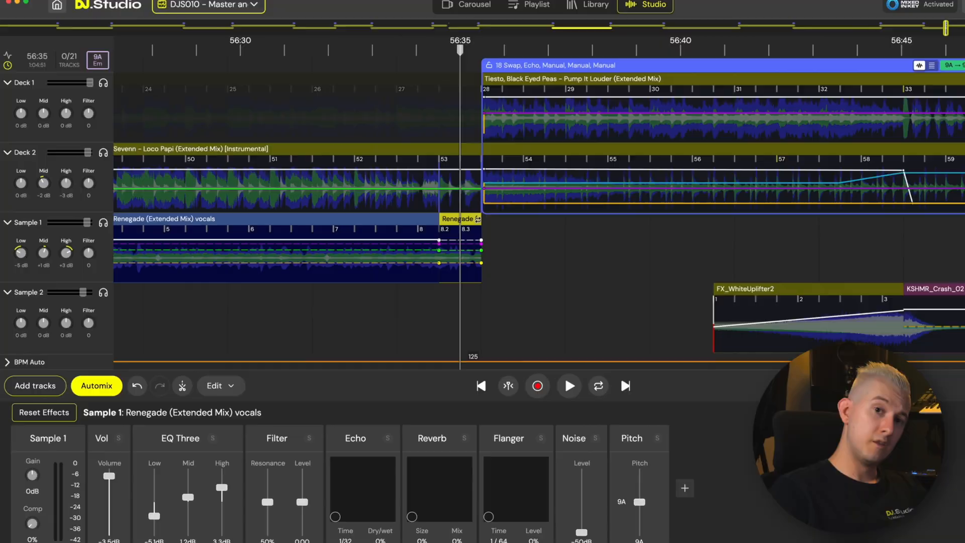
left_click(568, 386)
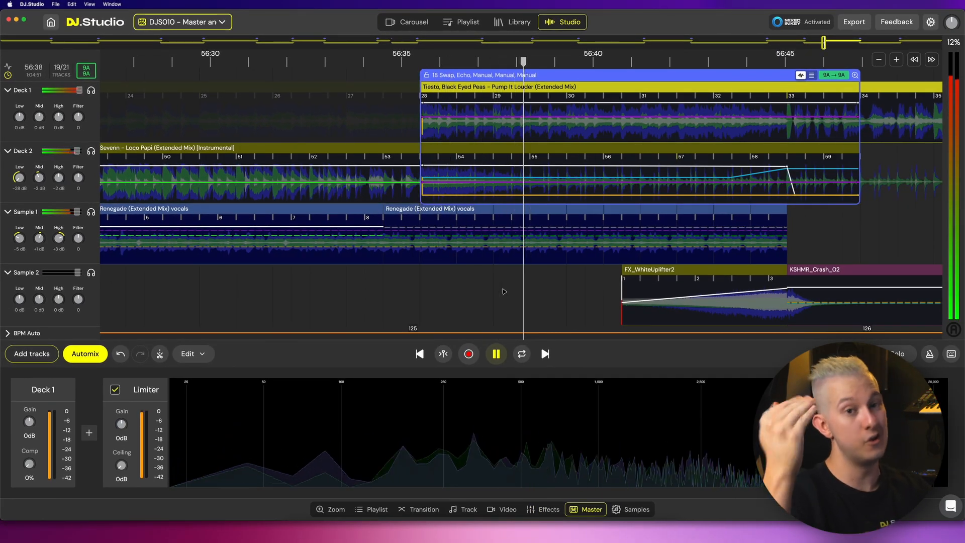
left_click(548, 509)
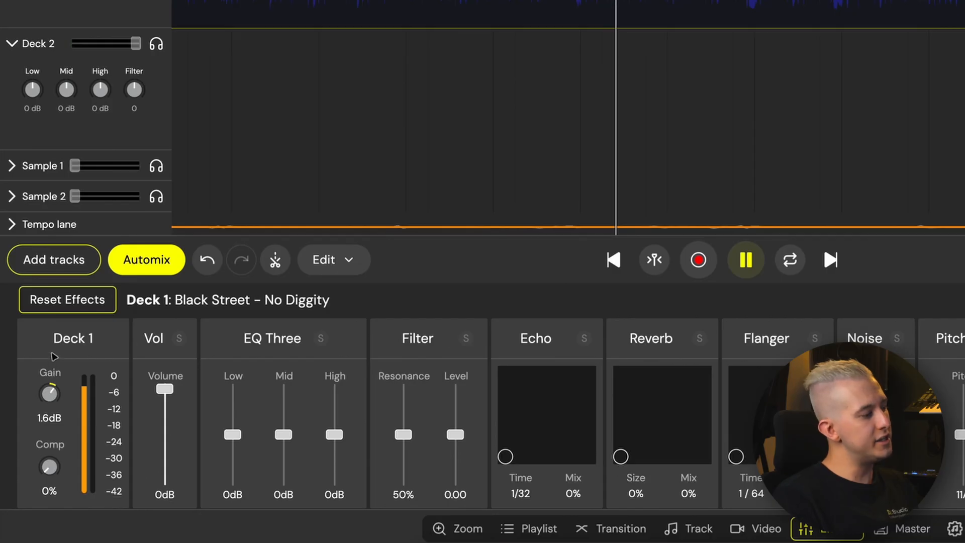
Raise No Diggity's gain to 5 dB with compression and set the limiter ceiling to -2.8 dB
left_click_drag(49, 394, 49, 382)
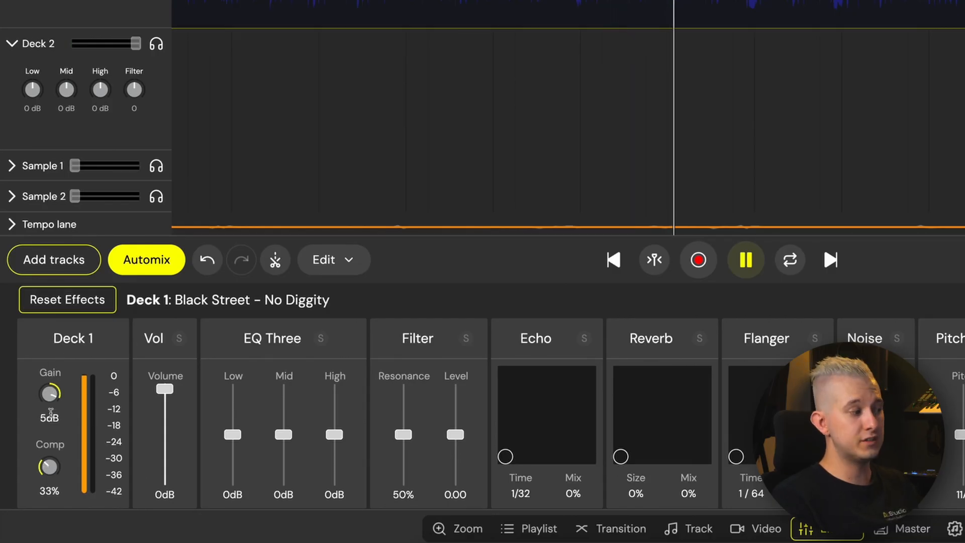
left_click_drag(49, 466, 50, 458)
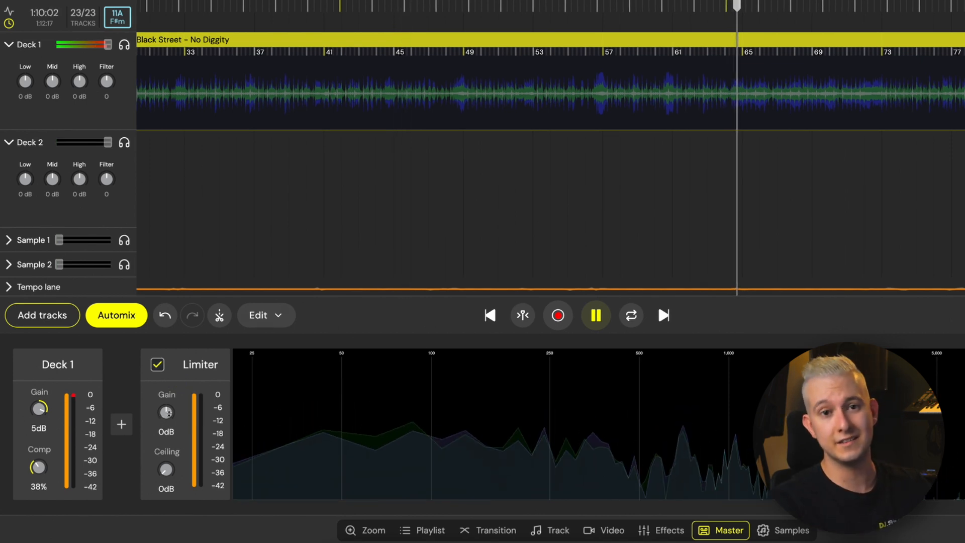
left_click_drag(166, 412, 166, 400)
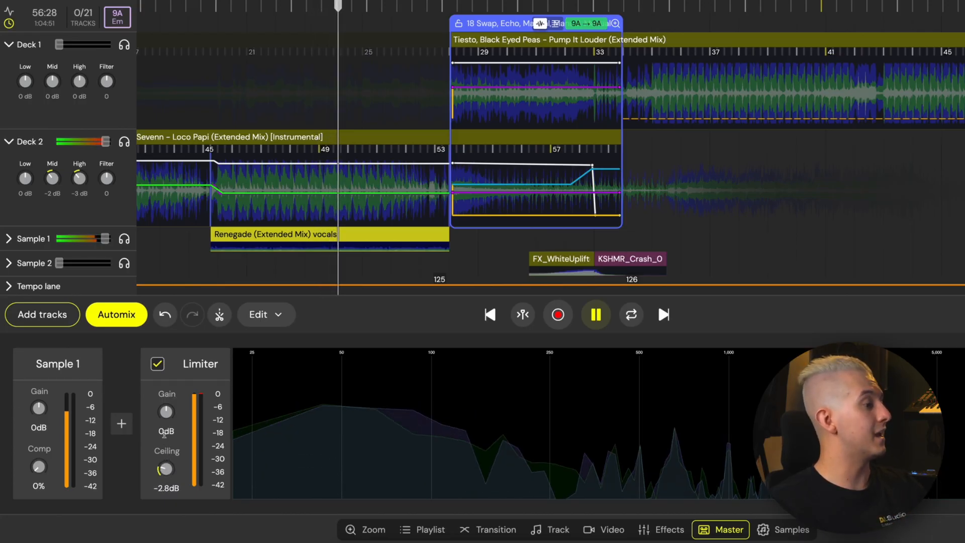
left_click_drag(165, 469, 165, 474)
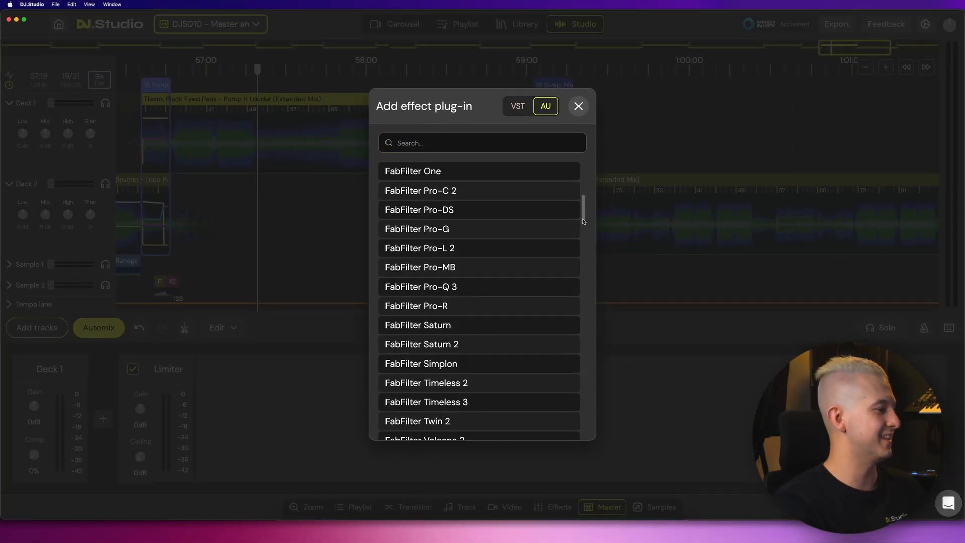
Add Sausage Fattener to the master chain and search the help centre for 'Master Tab'
left_click(578, 105)
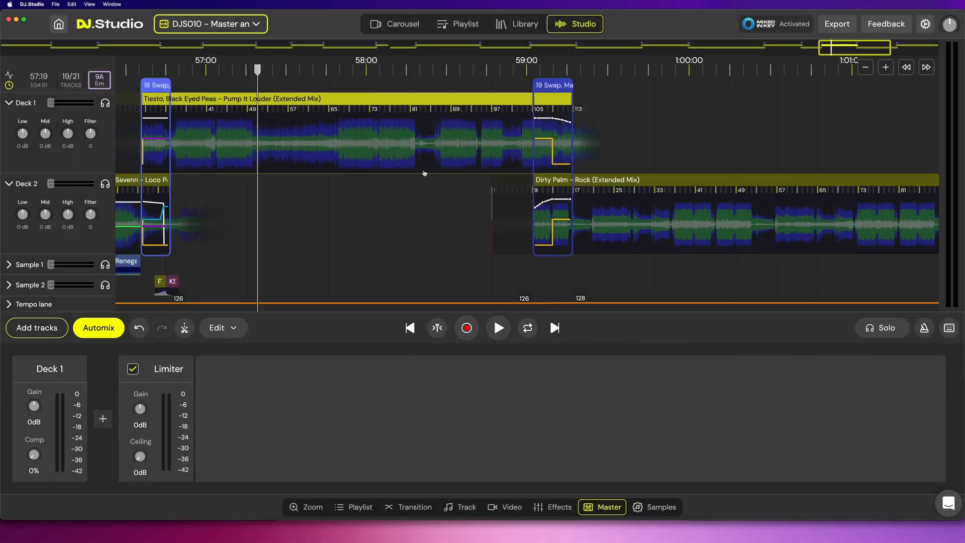
left_click(103, 419)
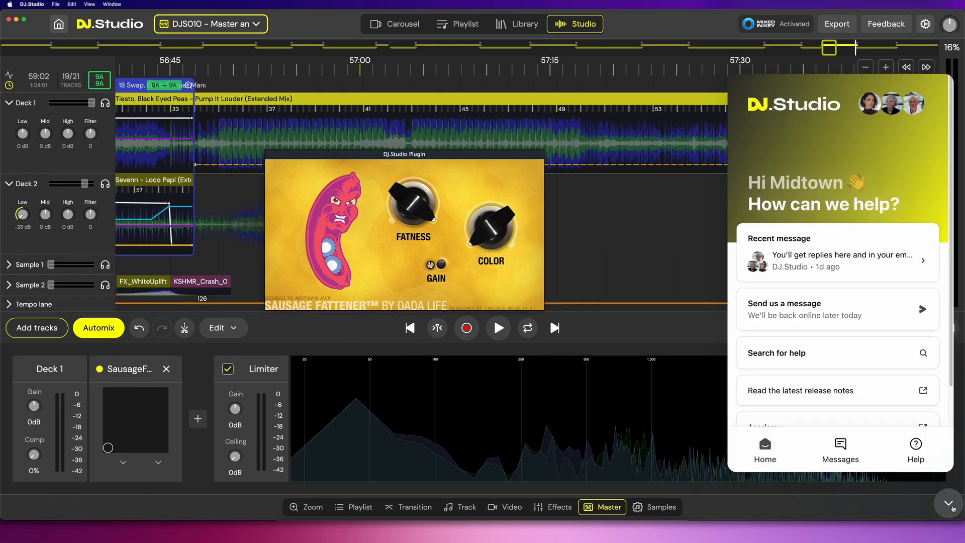
left_click(916, 449)
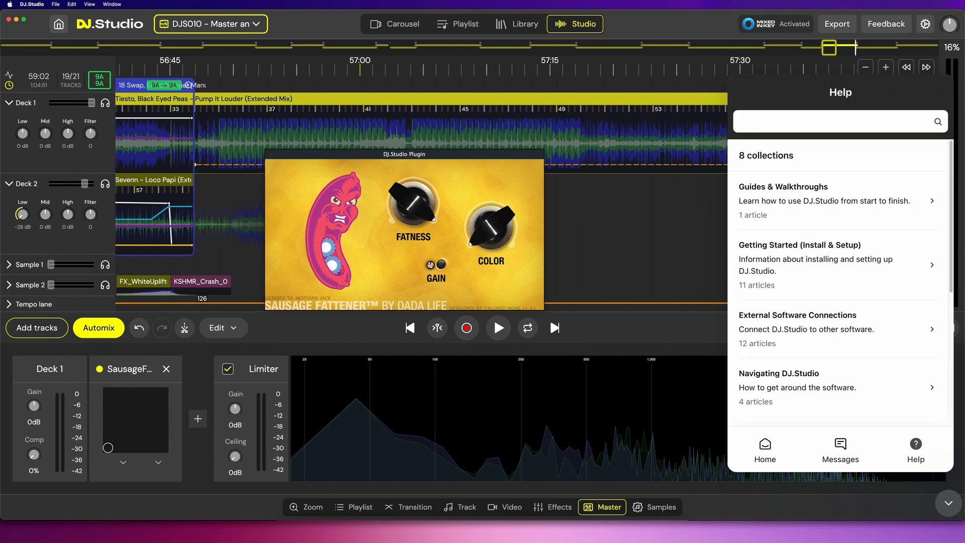
type("Effects")
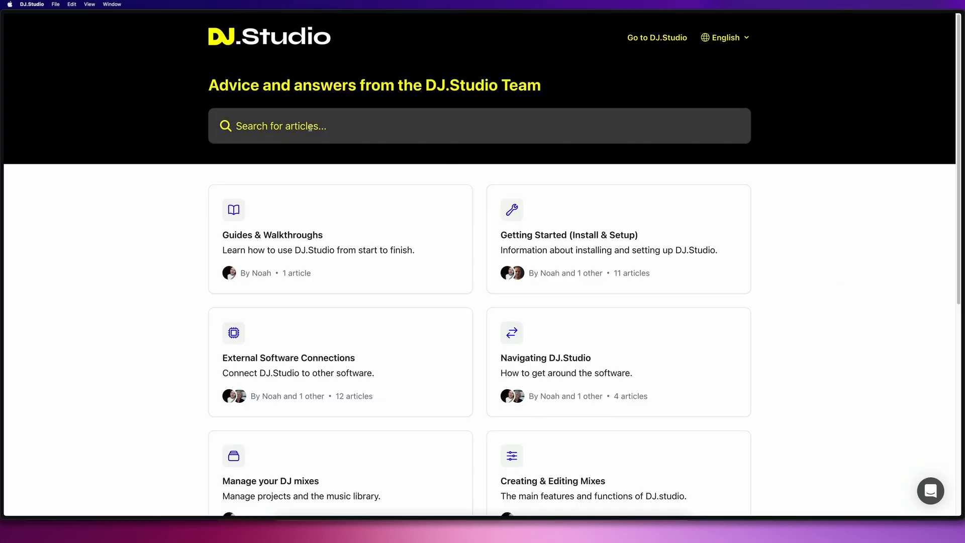
type("Master Tab")
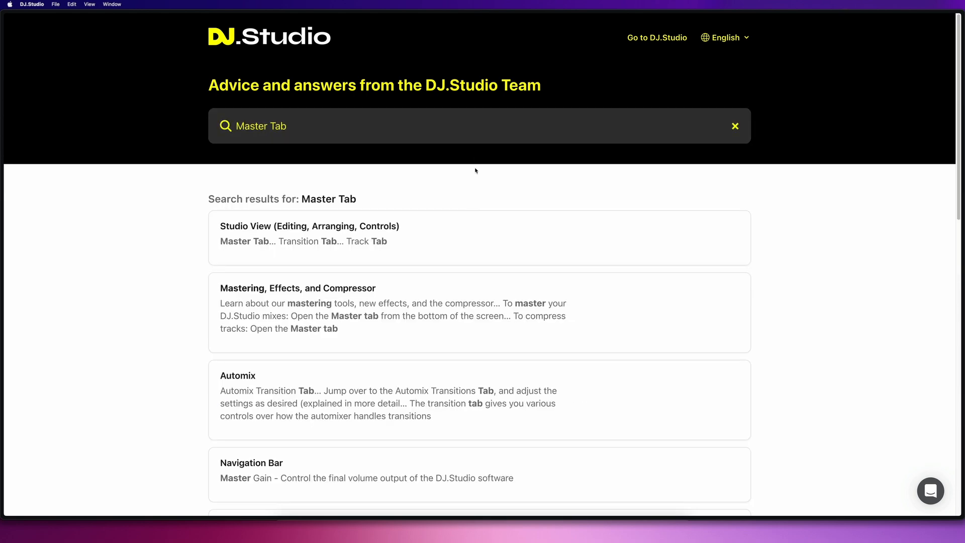